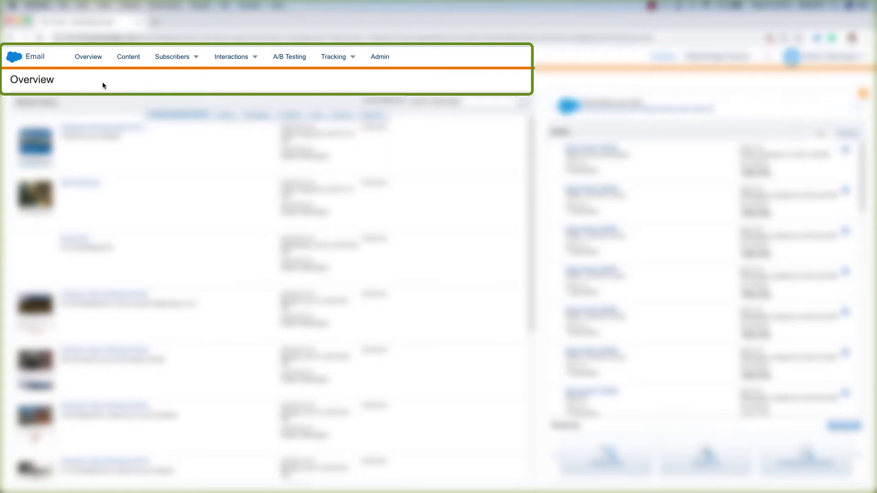
# Switch to Email Studio from the Marketing Cloud app switcher to begin a Standard data extension.
pyautogui.click(16, 57)
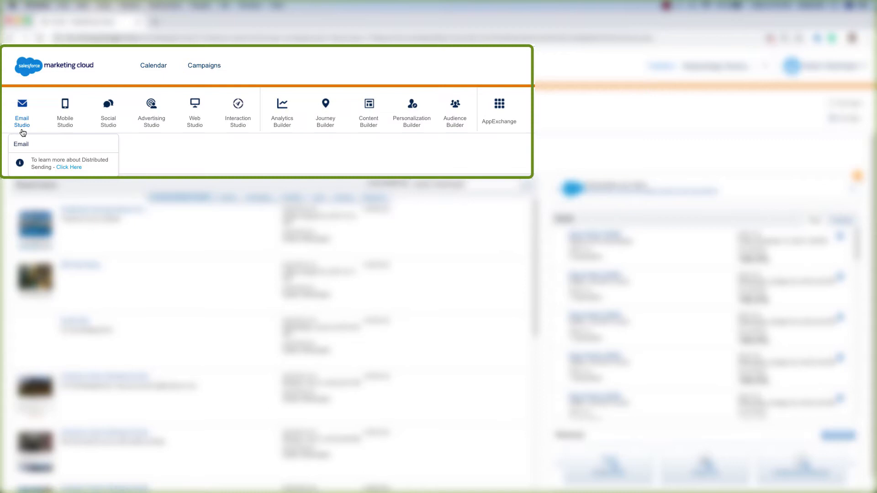
pyautogui.click(22, 110)
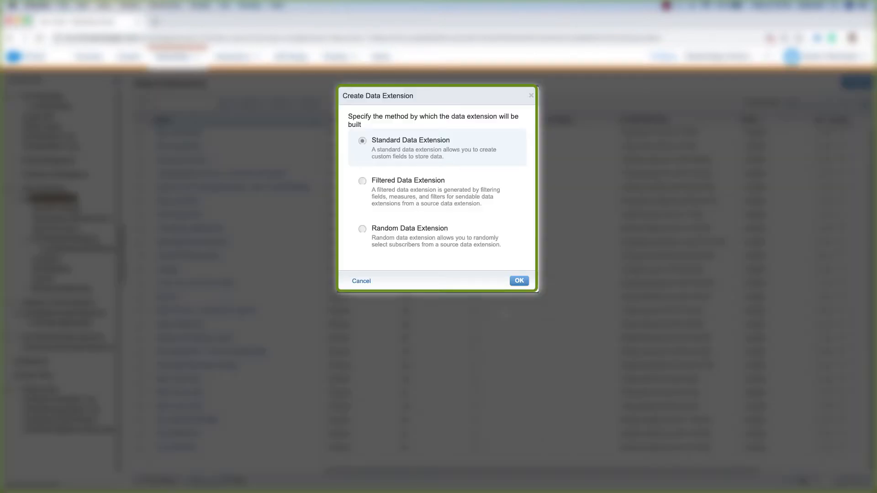
# Confirm Standard Data Extension and browse creation methods, landing on Create from Template.
pyautogui.click(518, 281)
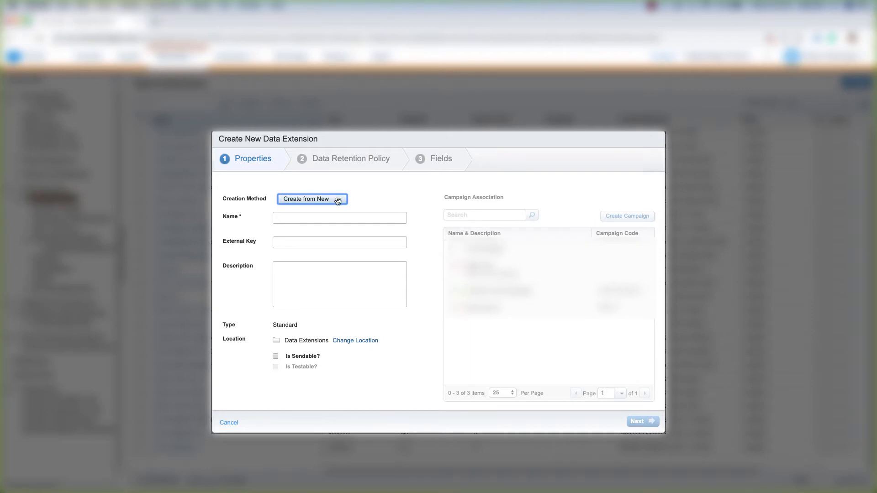
pyautogui.click(312, 199)
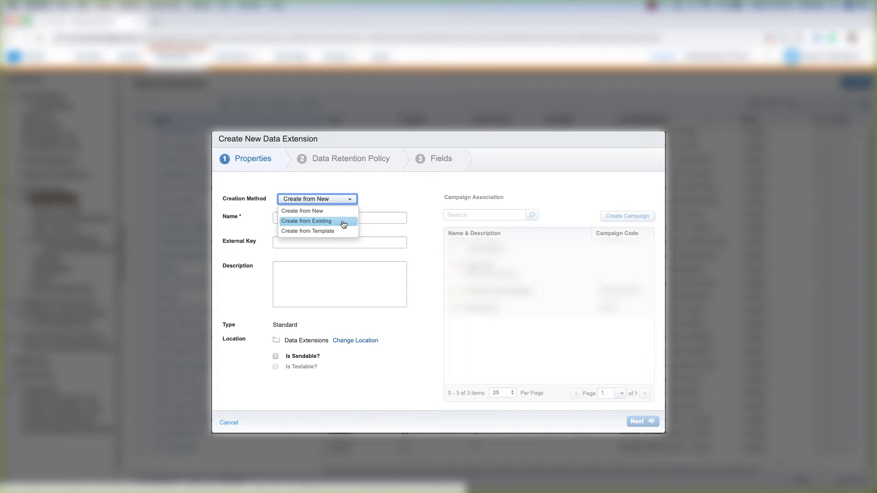
pyautogui.moveTo(341, 231)
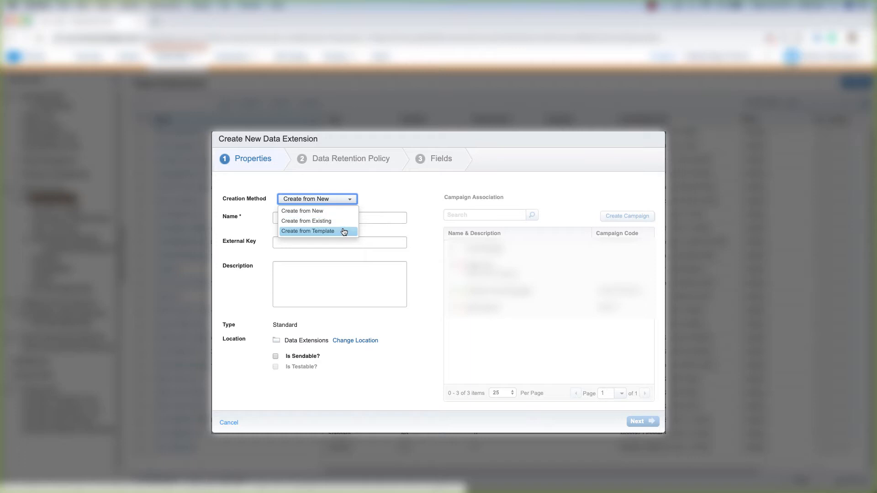
pyautogui.click(307, 231)
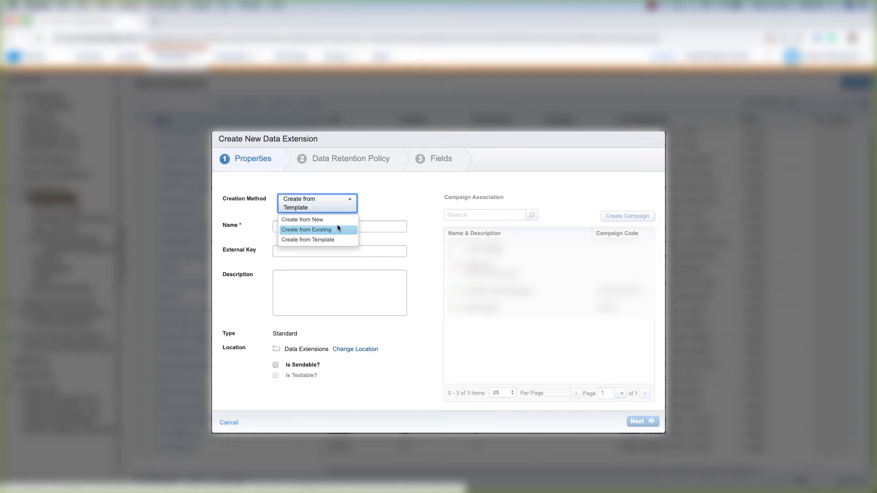
pyautogui.moveTo(302, 219)
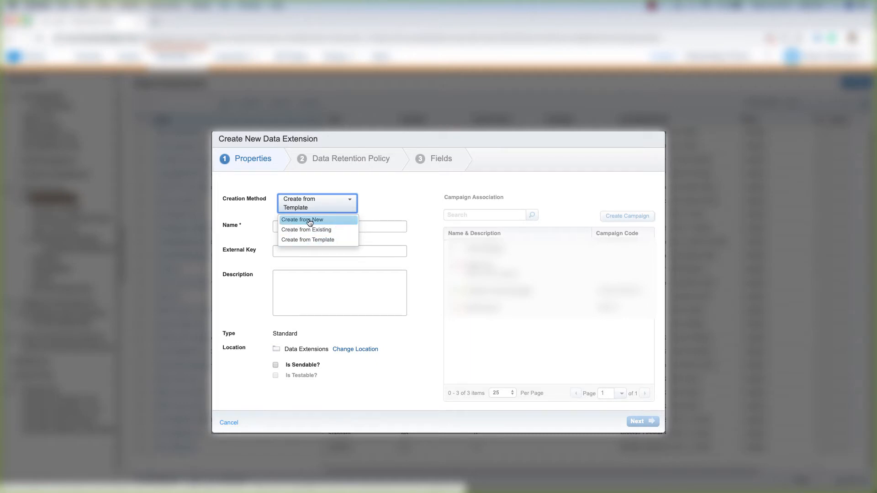
# Switch to Create from New, name it 'DemoExtension', and mark it sendable.
pyautogui.click(302, 219)
pyautogui.write('DemoExtension')
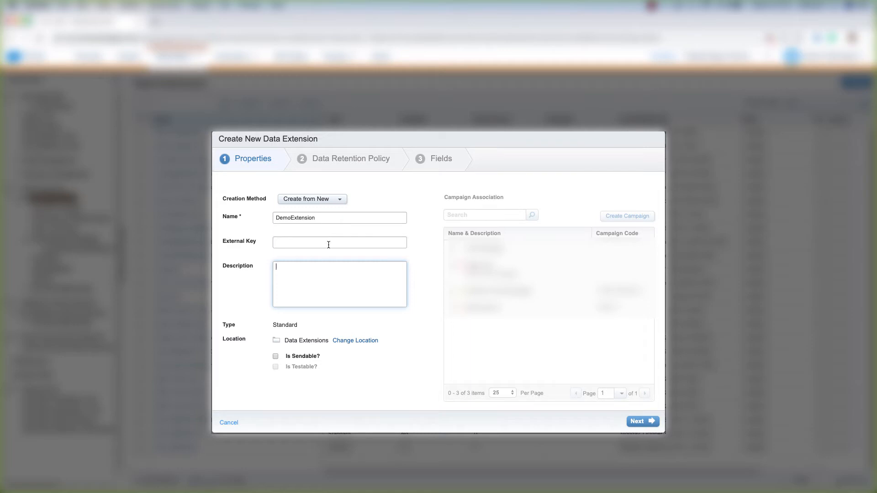
pyautogui.moveTo(322, 275)
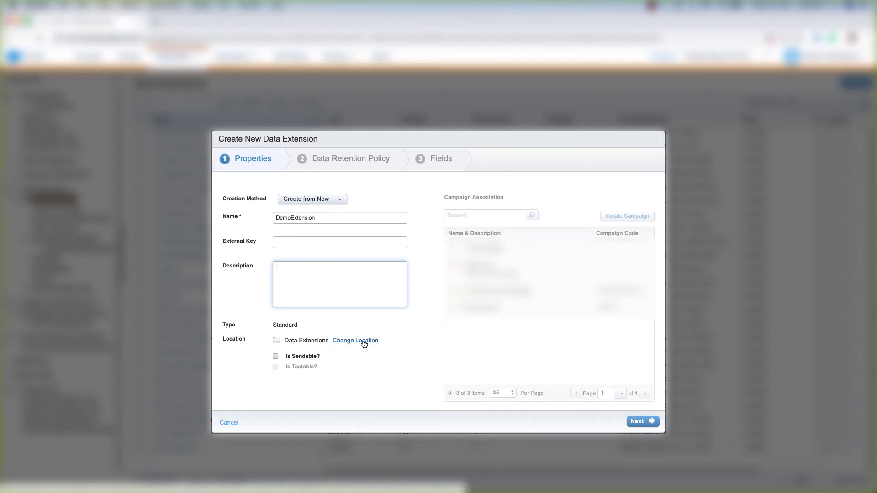
pyautogui.click(356, 340)
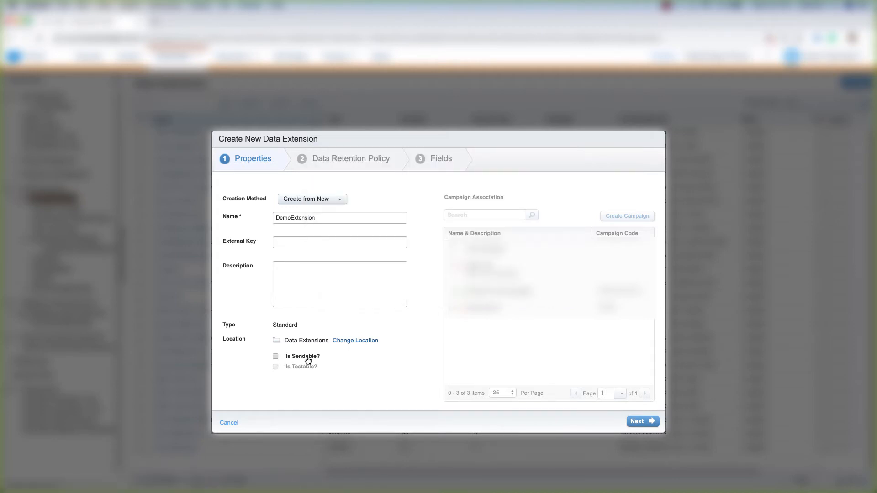
pyautogui.click(275, 356)
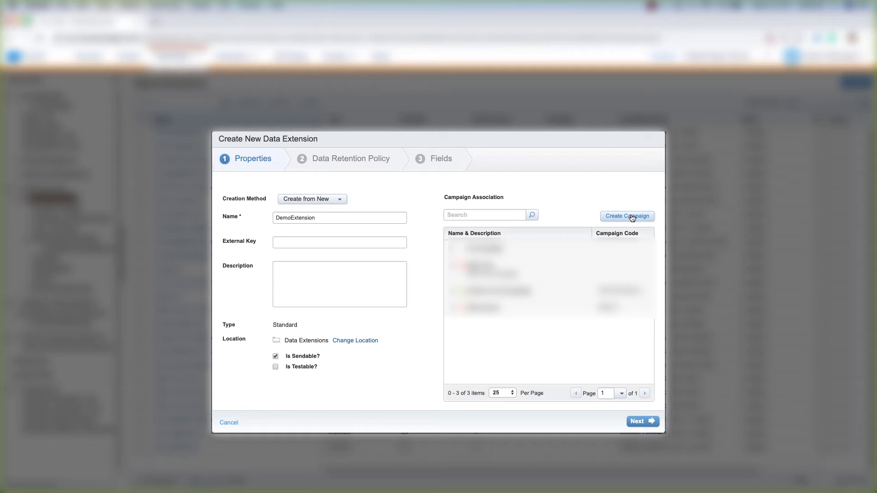
# Turn retention on for all records and data extensions, deleting after 9 days.
pyautogui.click(642, 421)
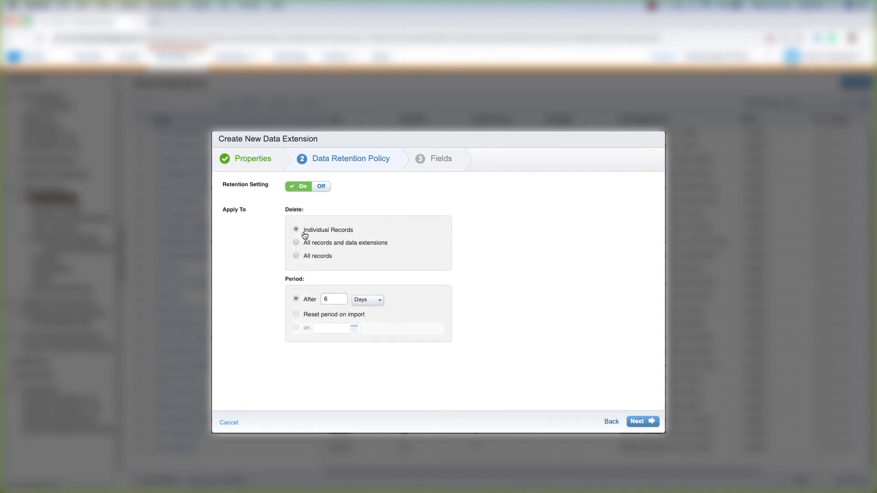
pyautogui.moveTo(348, 233)
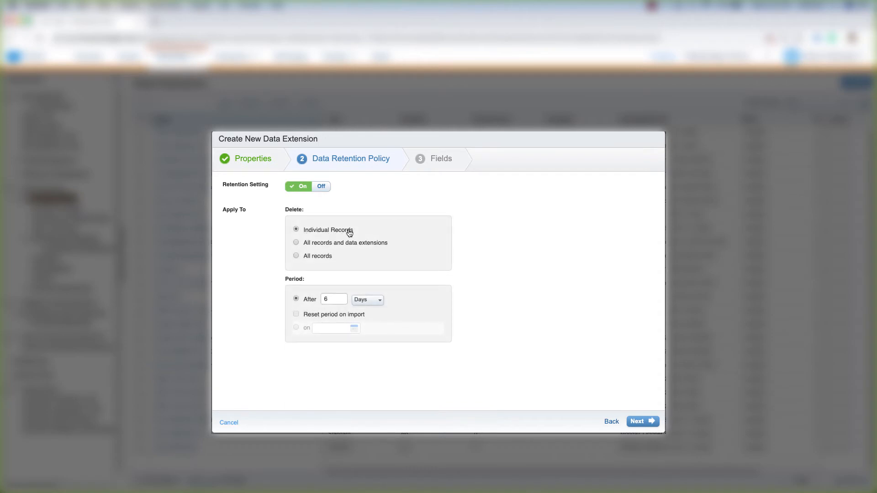
pyautogui.moveTo(366, 302)
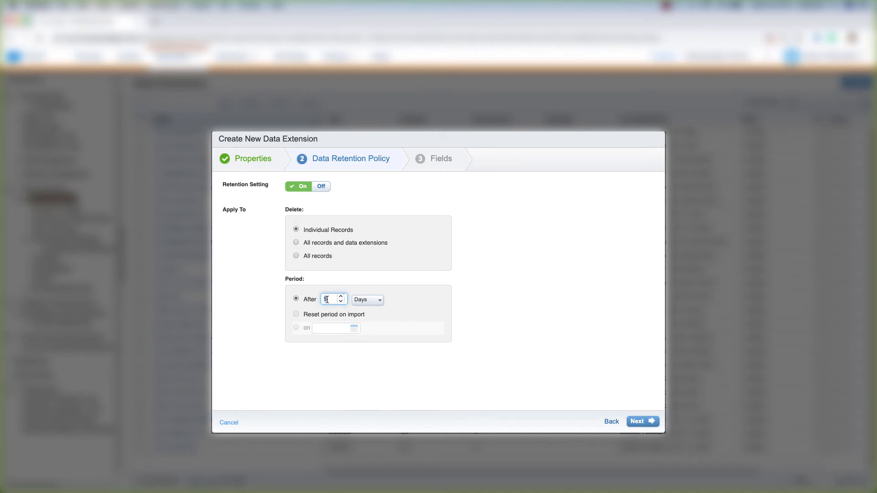
pyautogui.click(370, 299)
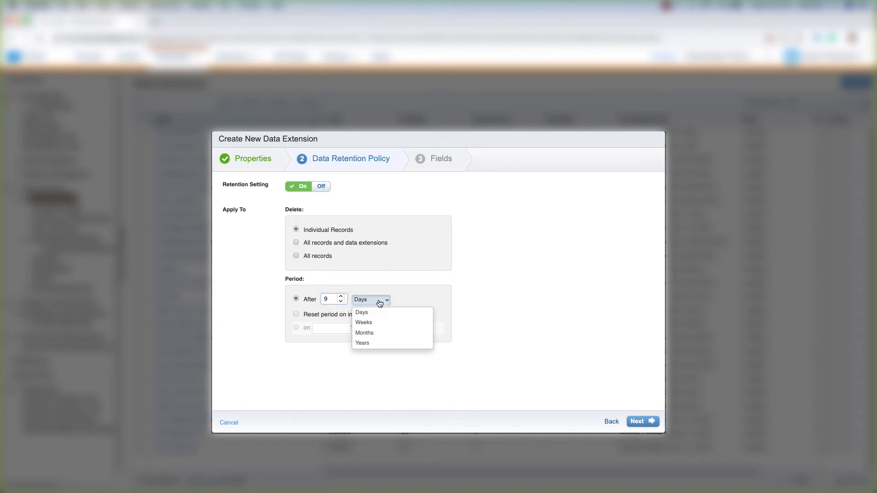
pyautogui.moveTo(377, 334)
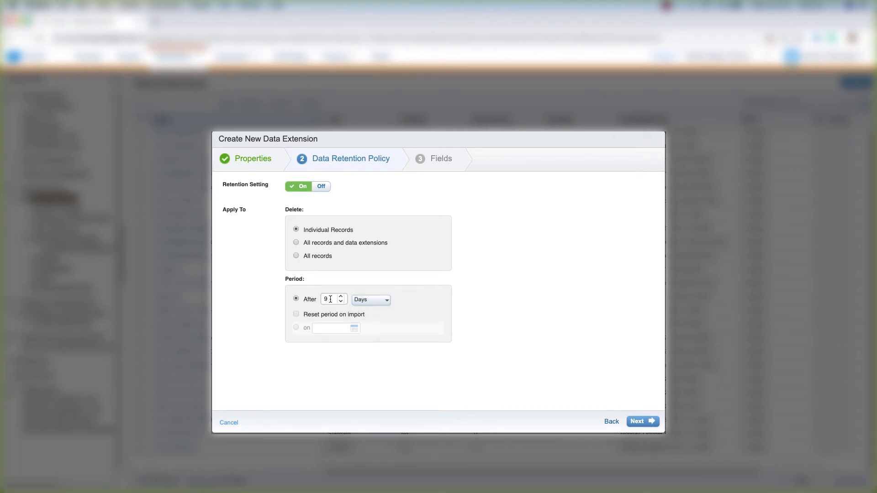
pyautogui.click(295, 242)
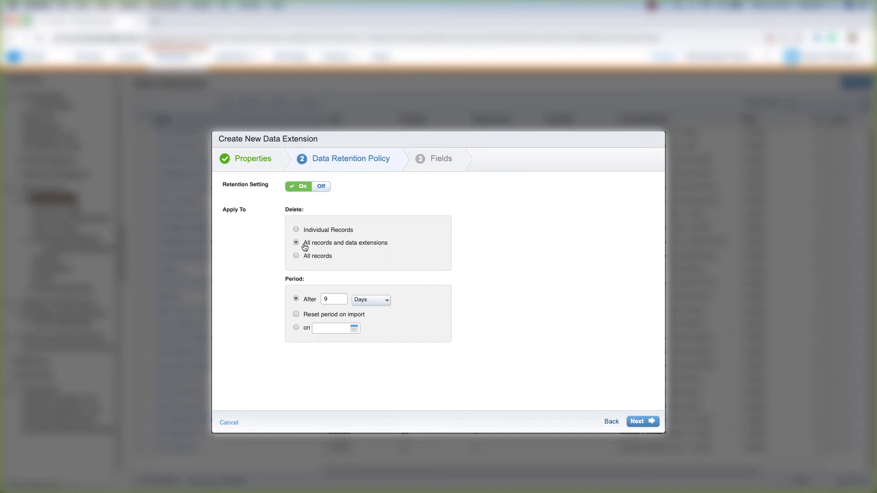
pyautogui.moveTo(384, 246)
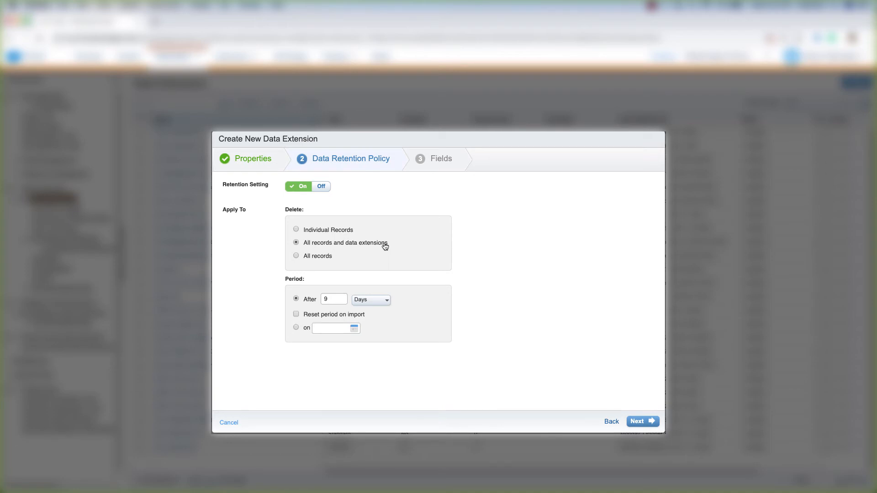
pyautogui.click(296, 314)
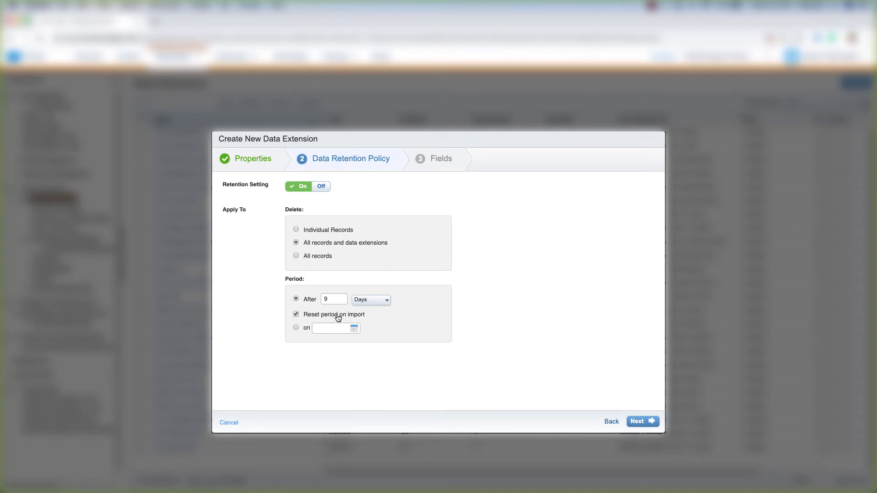
pyautogui.click(332, 328)
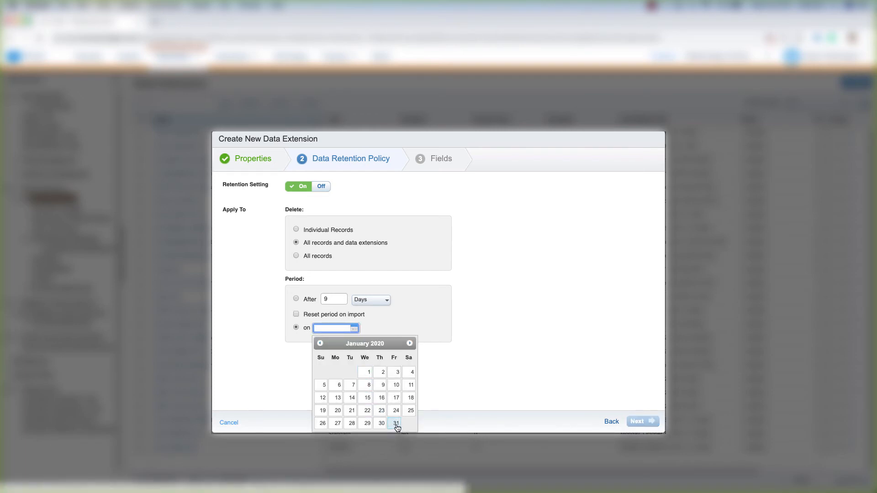
pyautogui.click(396, 423)
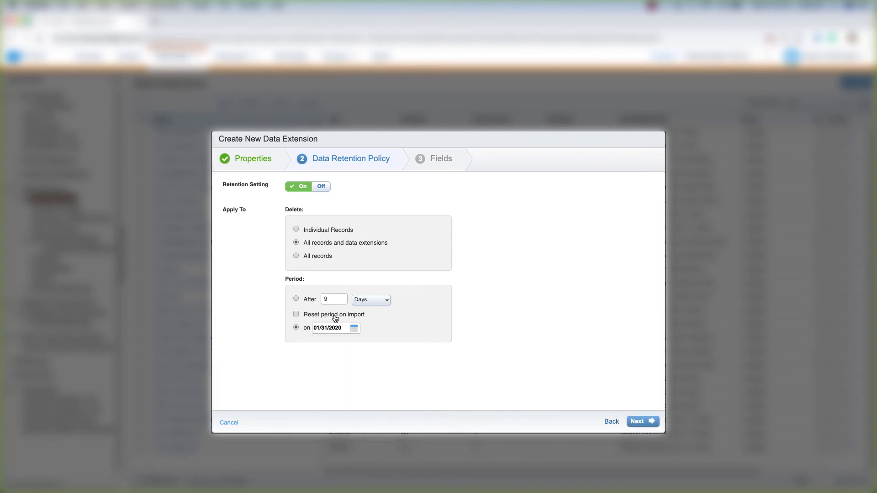
pyautogui.click(296, 299)
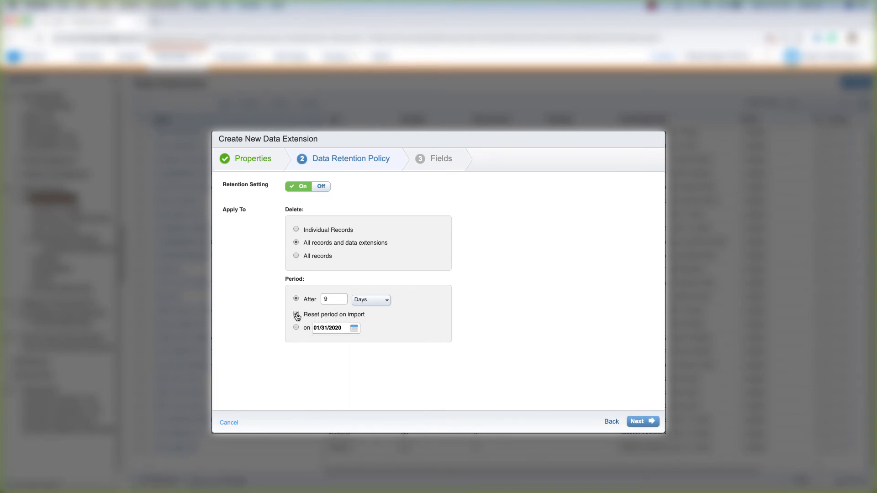
# Add fields FirstName, LastName, Occupation, Gender, City and EmailAddress.
pyautogui.click(641, 421)
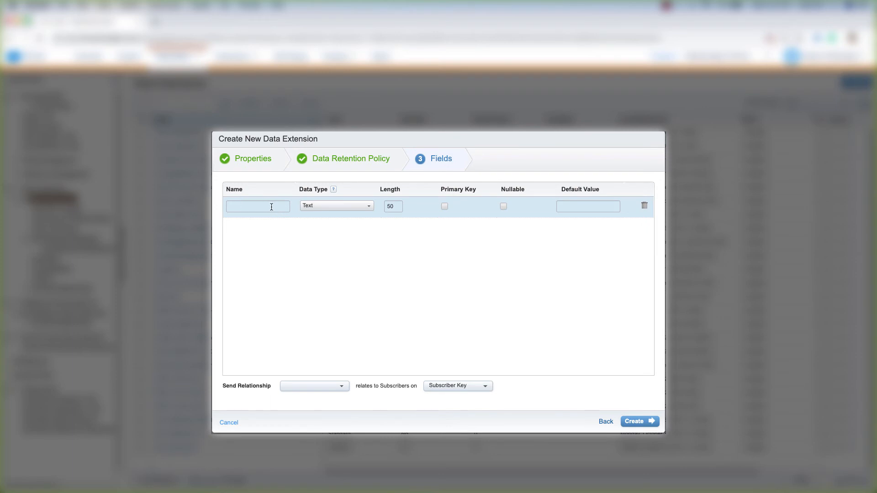
pyautogui.write('FirstName')
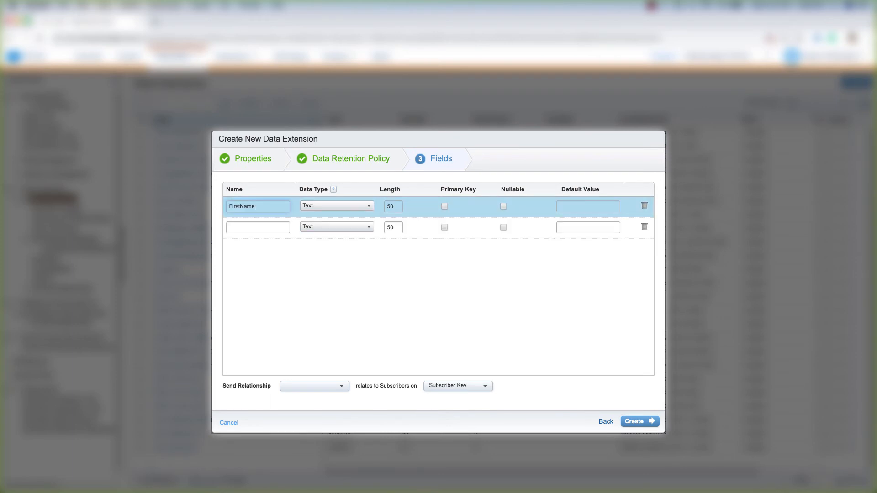
pyautogui.write('LastName')
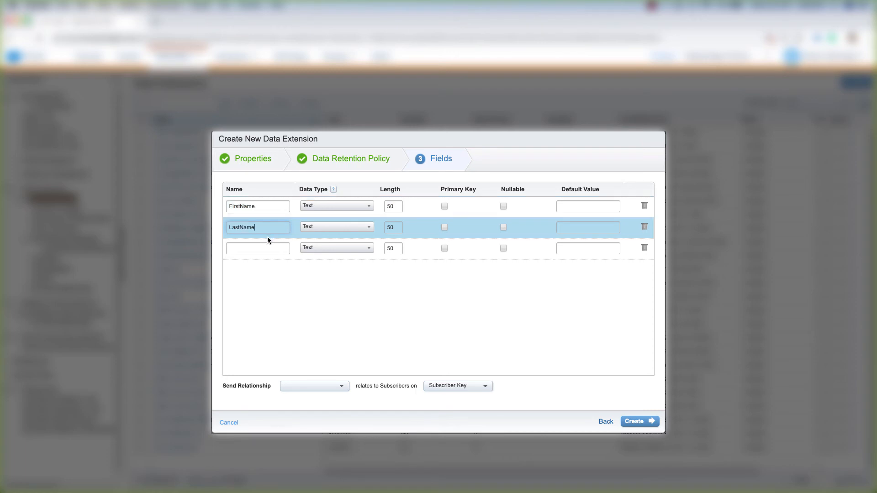
pyautogui.write('Gender')
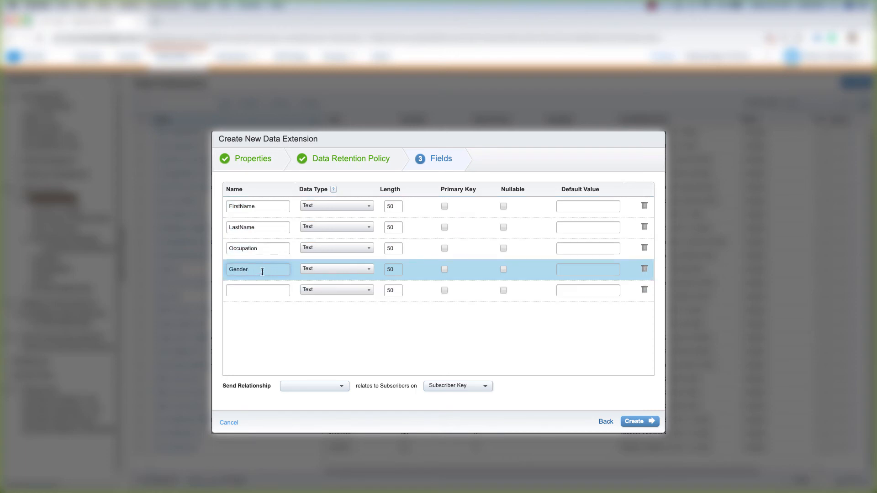
pyautogui.write('City')
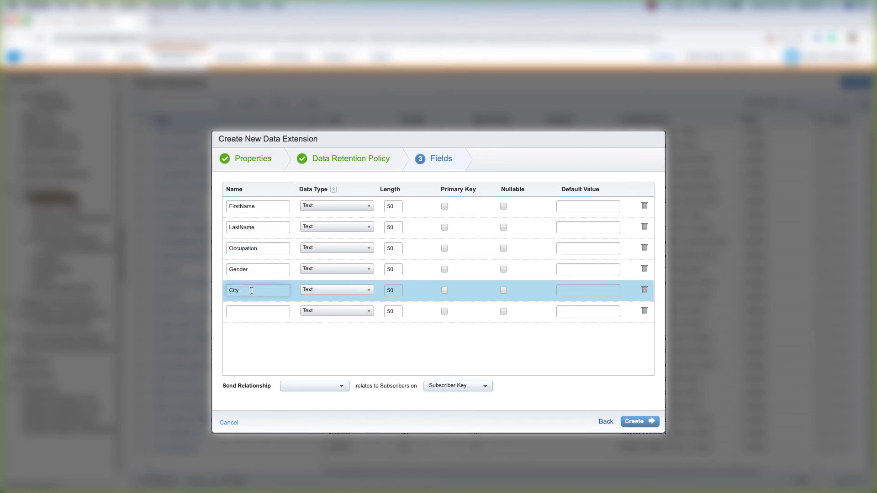
pyautogui.write('EmailAddress')
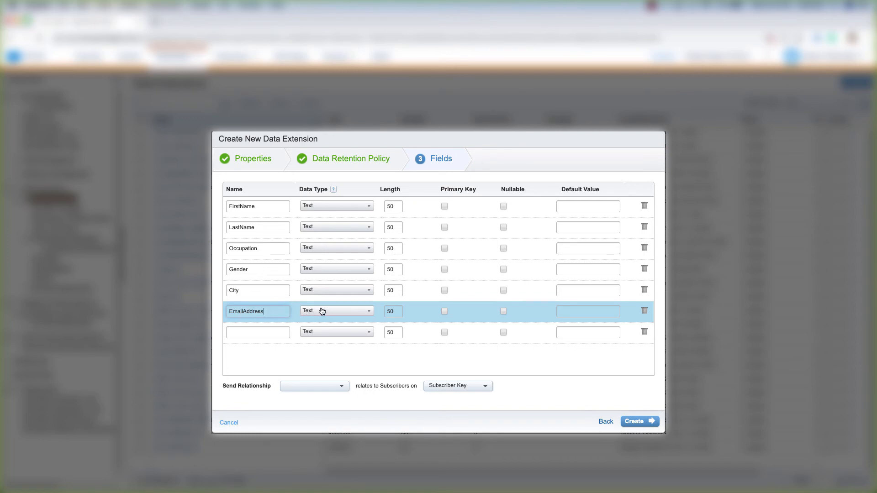
# Make EmailAddress an EmailAddress-type primary key and the send relationship field.
pyautogui.click(336, 311)
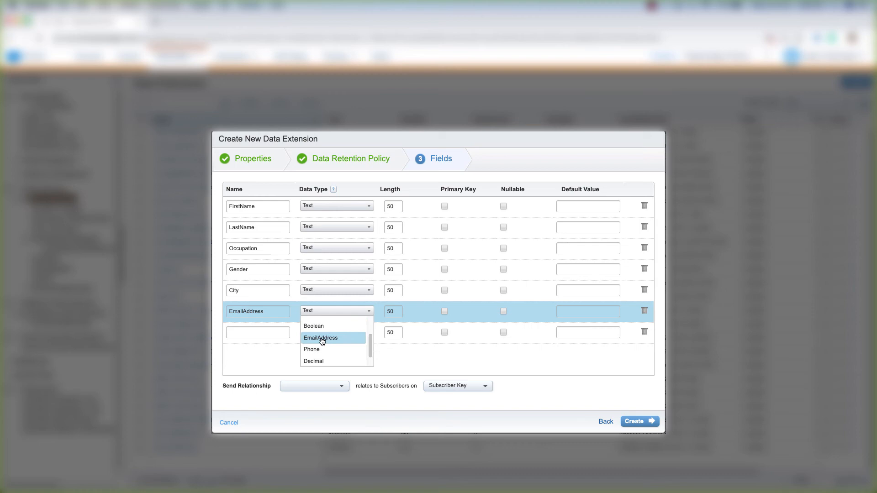
pyautogui.click(319, 338)
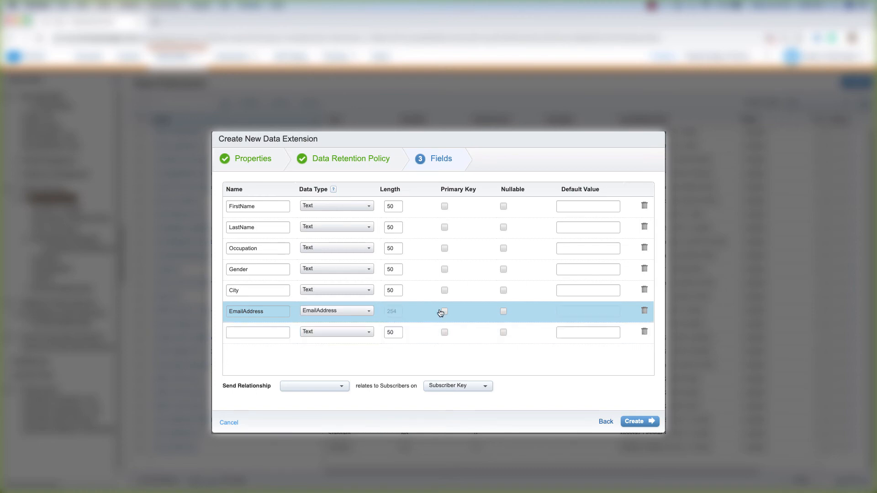
pyautogui.click(444, 311)
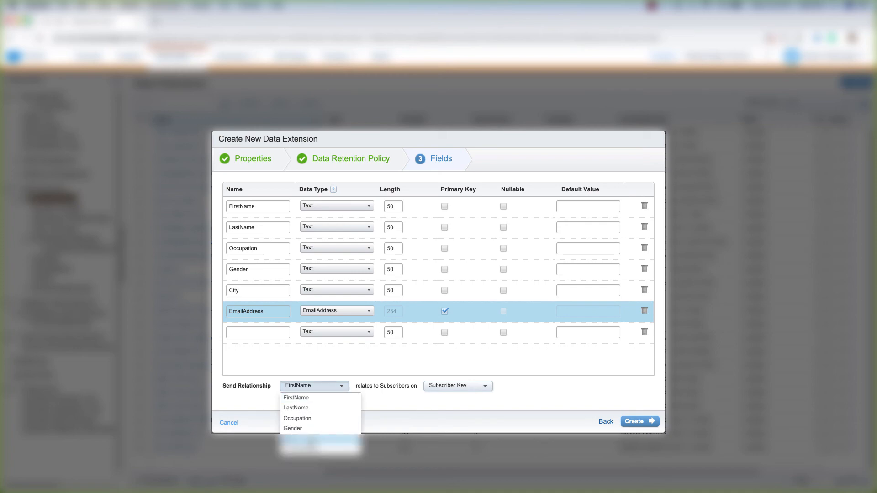
pyautogui.click(313, 385)
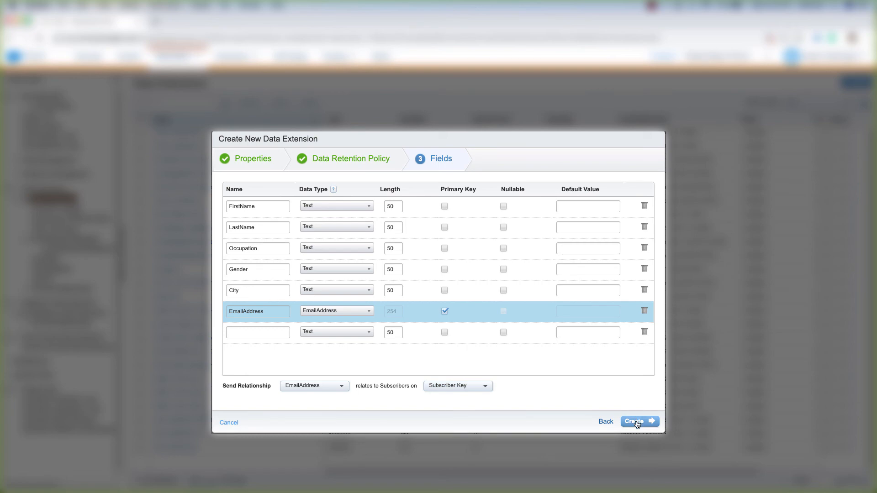
# Create DemoExtension and check its row in the Data Extensions list.
pyautogui.click(638, 422)
pyautogui.write('demo')
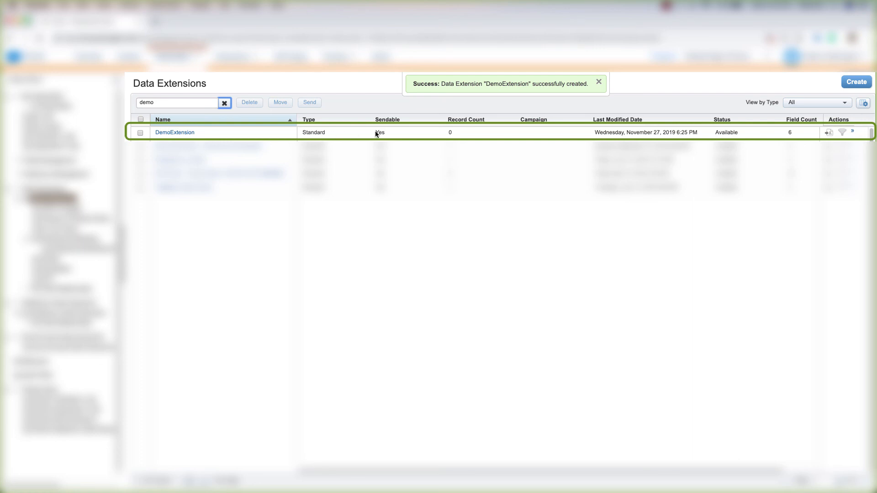
pyautogui.moveTo(456, 134)
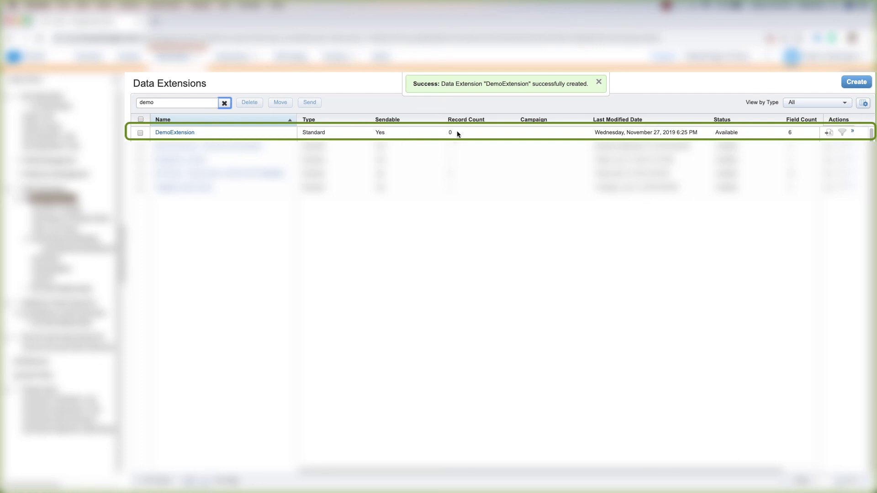
pyautogui.moveTo(422, 135)
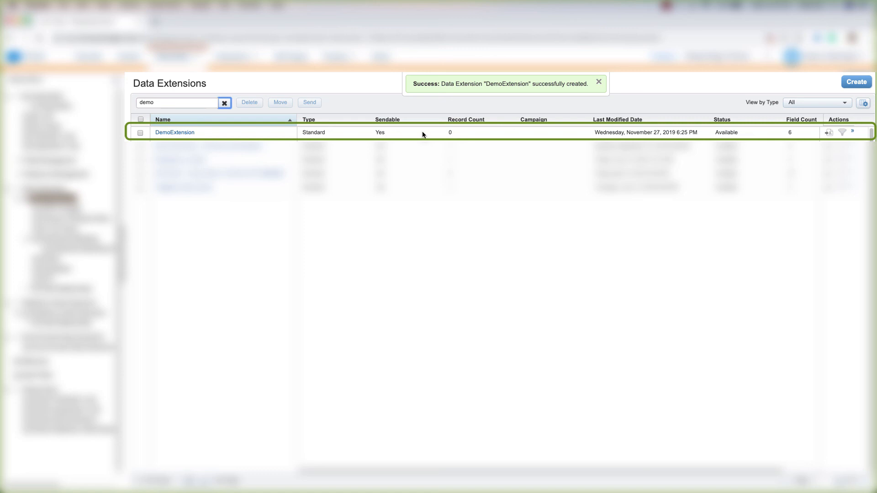
pyautogui.moveTo(246, 138)
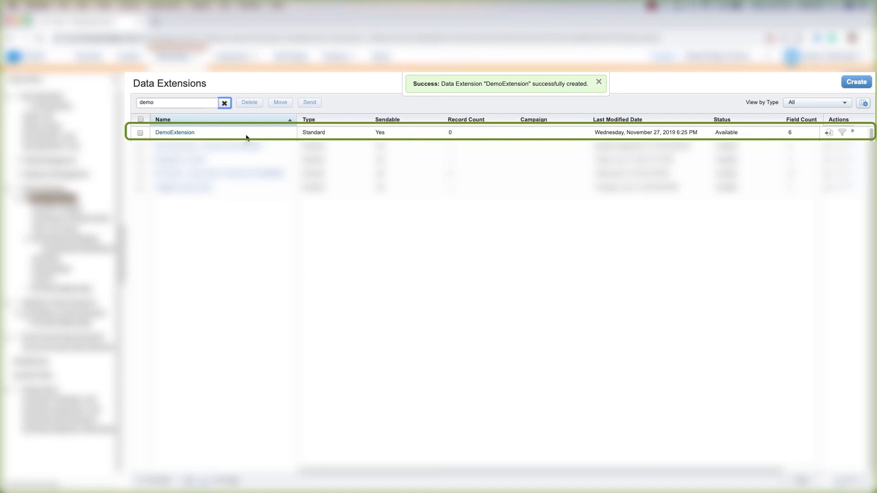
pyautogui.moveTo(242, 132)
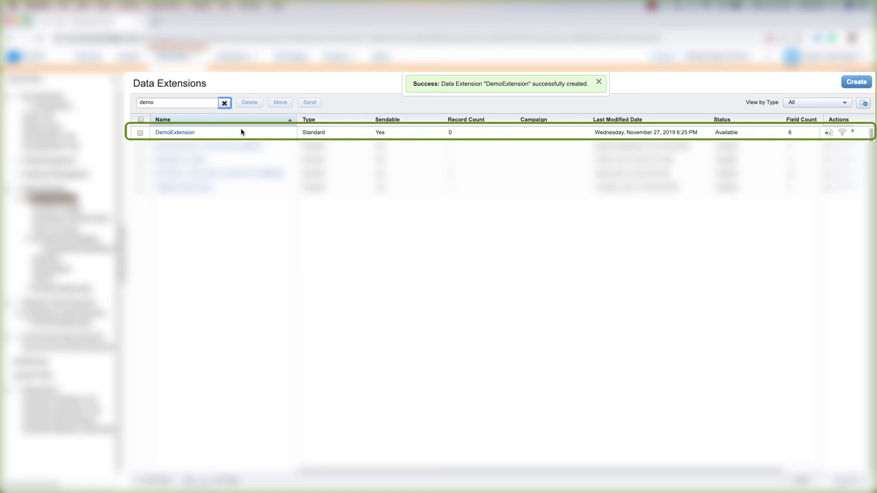